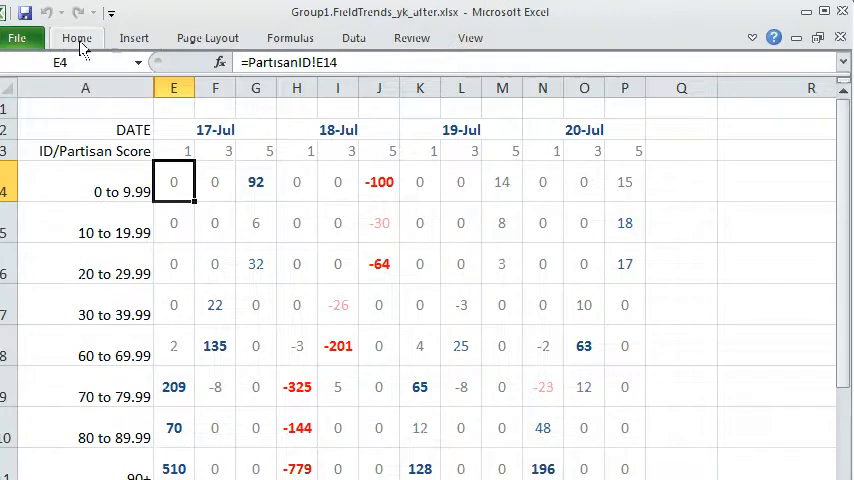
# - Review the worksheet-wide conditional formatting rules in the Rules Manager
pyautogui.click(498, 62)
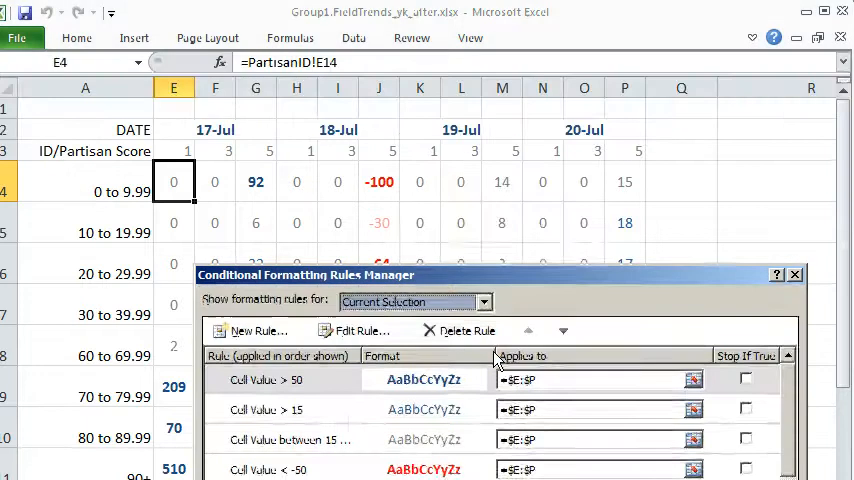
pyautogui.click(482, 300)
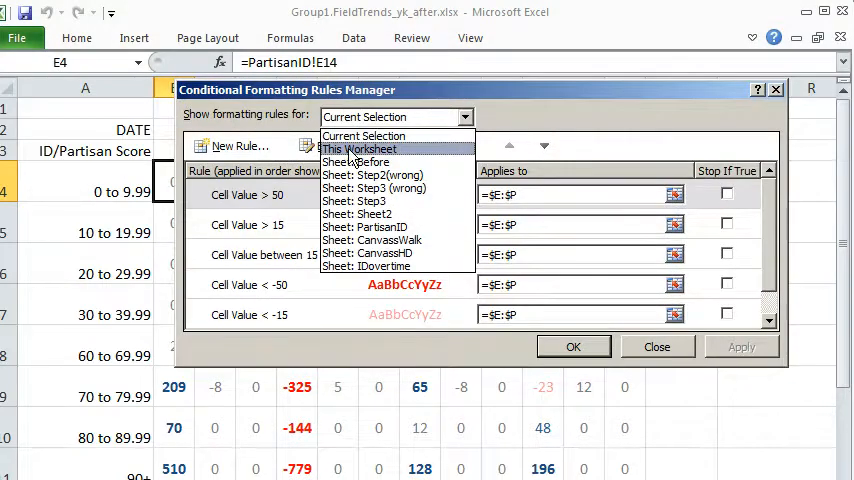
pyautogui.click(360, 148)
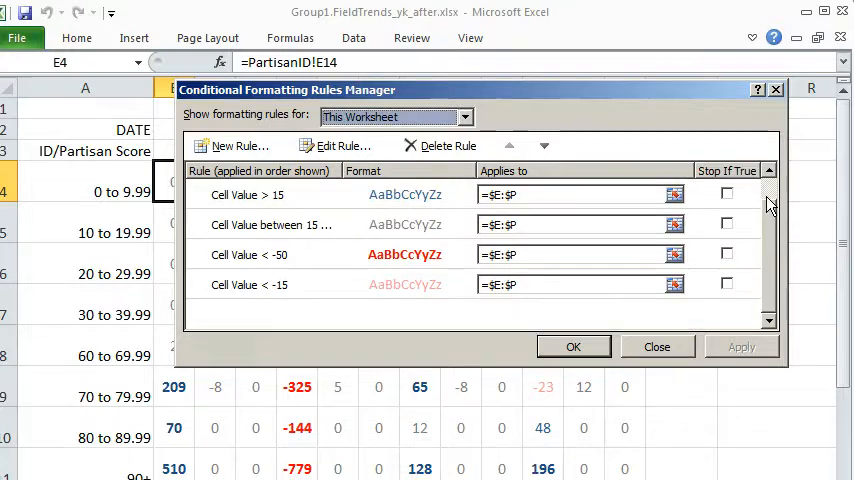
pyautogui.click(768, 172)
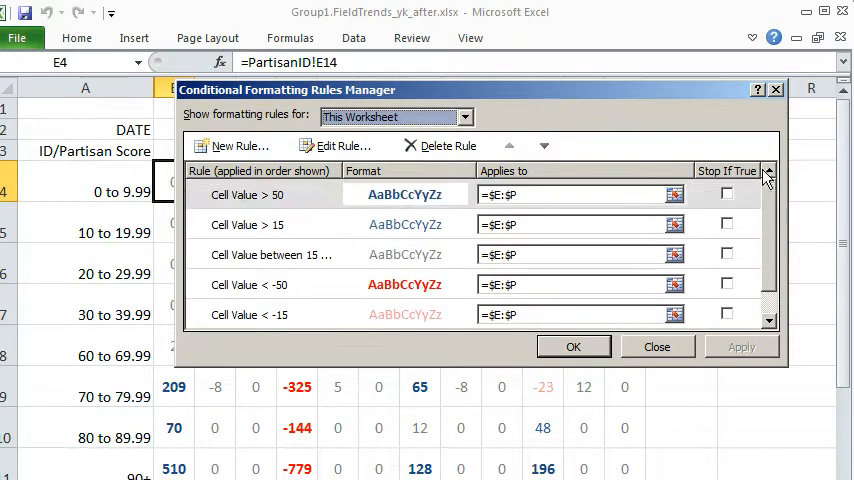
pyautogui.moveTo(210, 210)
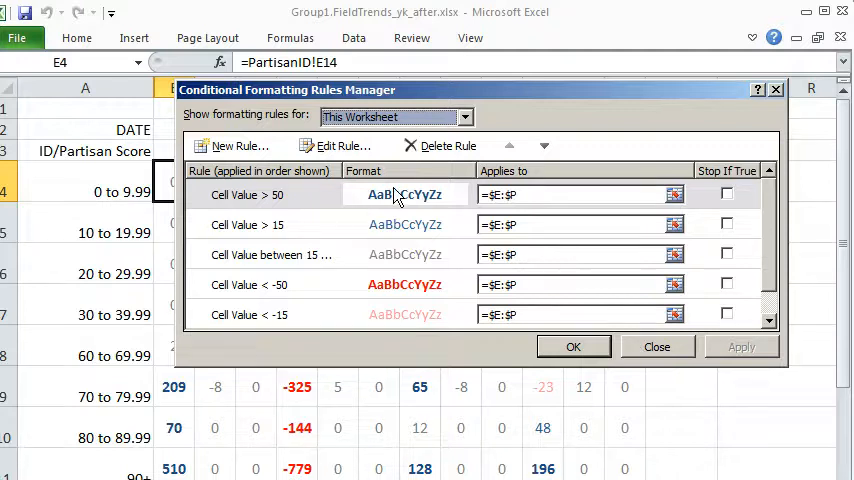
pyautogui.moveTo(262, 300)
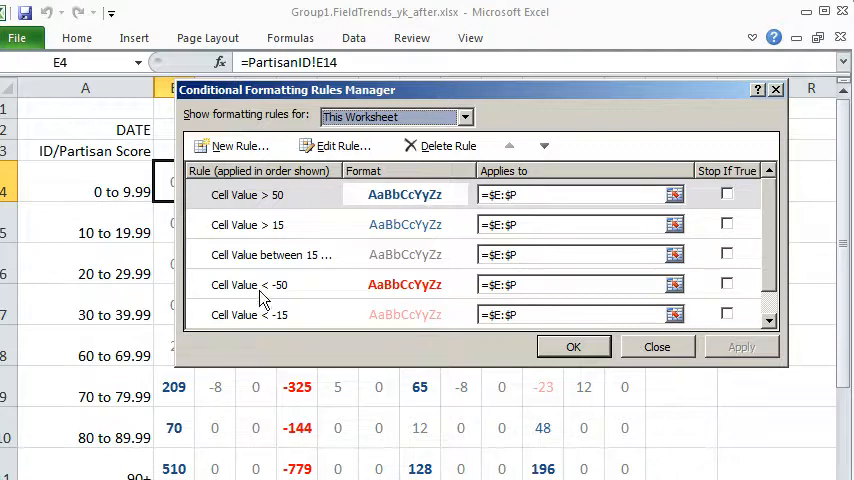
# - Inspect the Cell Value > 15 and between 15 rules, close unchanged, and bring up the speaker volume mixer
pyautogui.click(264, 224)
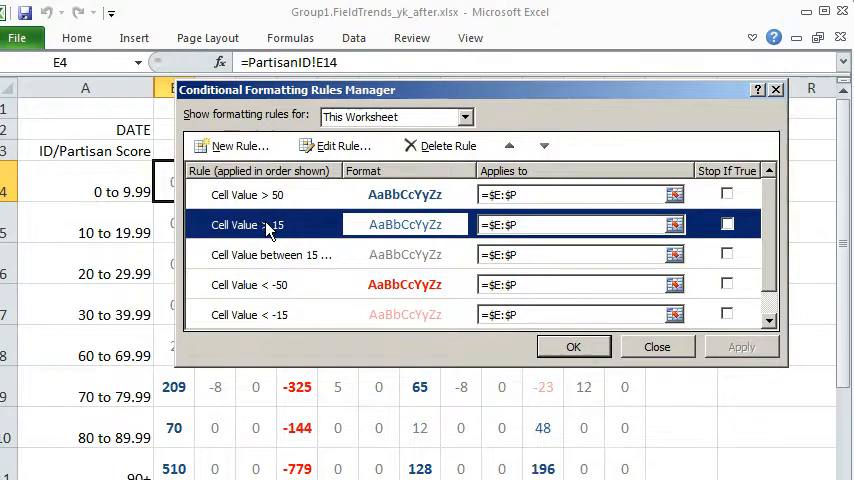
pyautogui.click(270, 254)
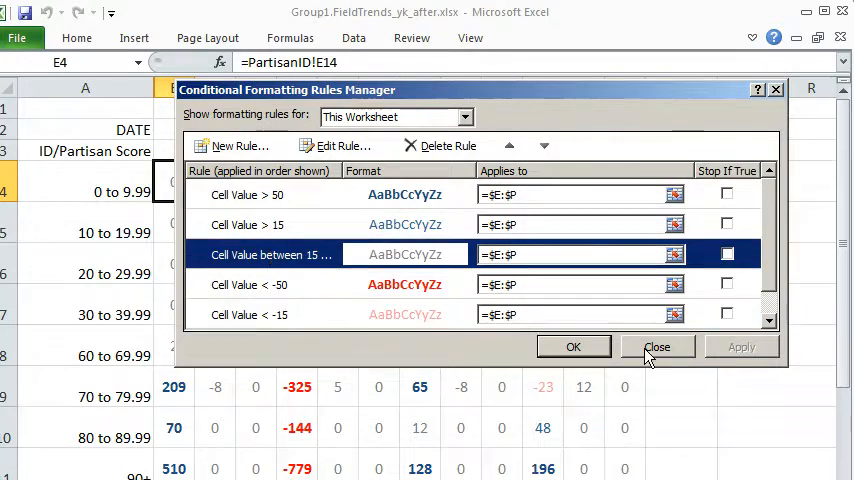
pyautogui.click(656, 346)
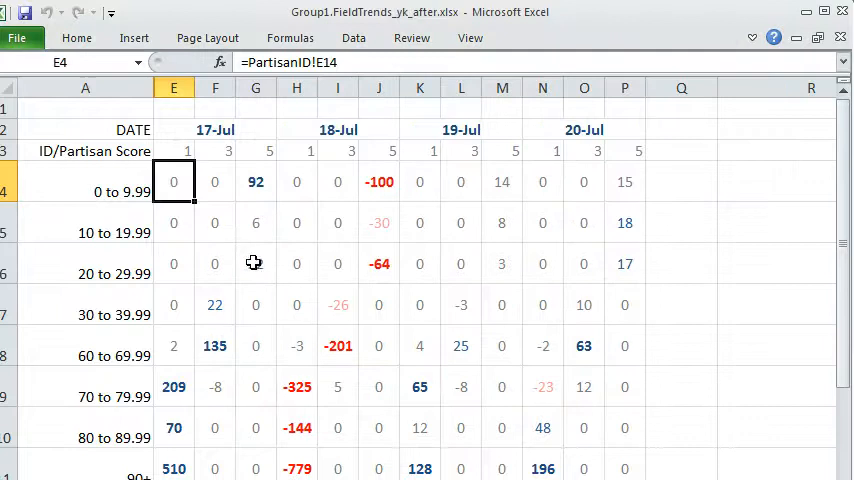
pyautogui.click(172, 88)
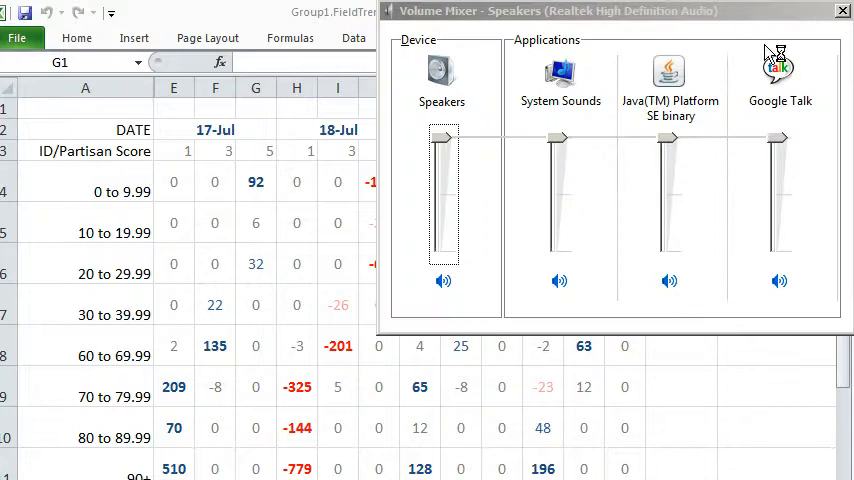
# - Lower the microphone level to 80 with 0.0 dB boost in the recording device properties
pyautogui.click(844, 12)
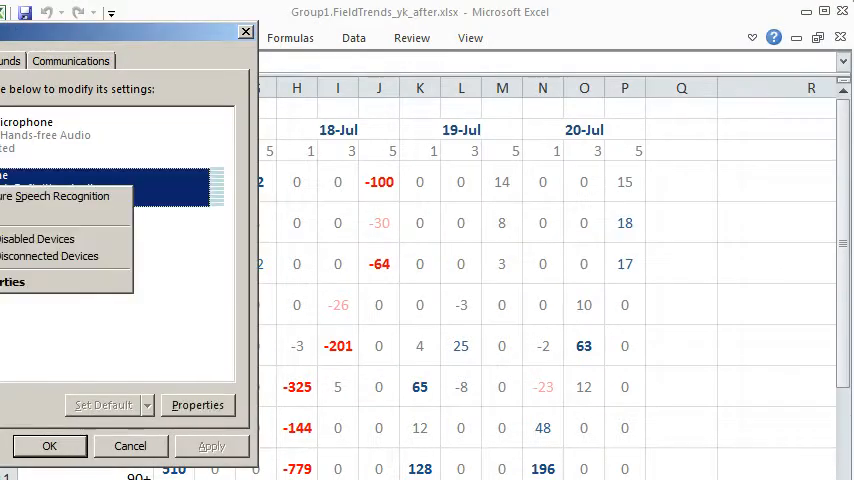
pyautogui.click(198, 404)
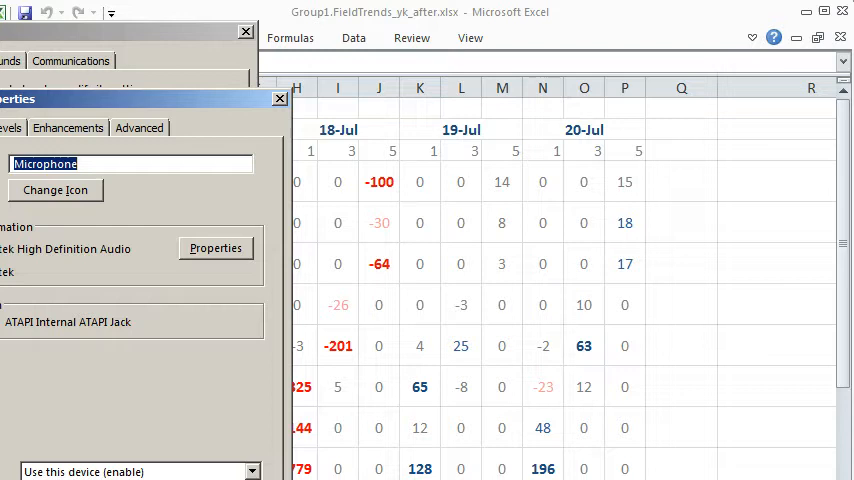
pyautogui.click(10, 128)
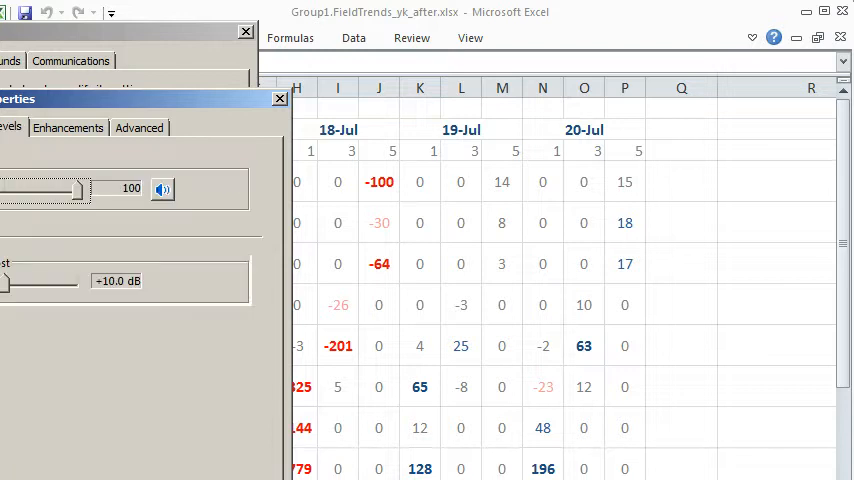
pyautogui.moveTo(70, 190); pyautogui.dragTo(48, 190)
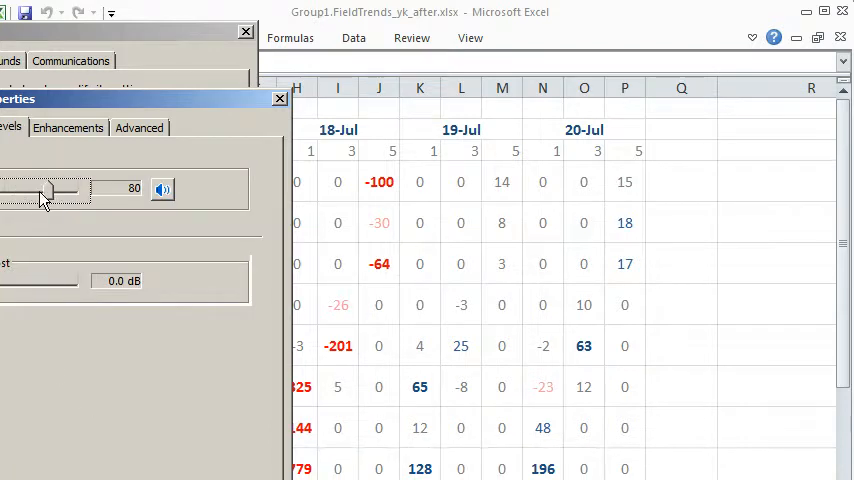
pyautogui.moveTo(48, 190); pyautogui.dragTo(80, 190)
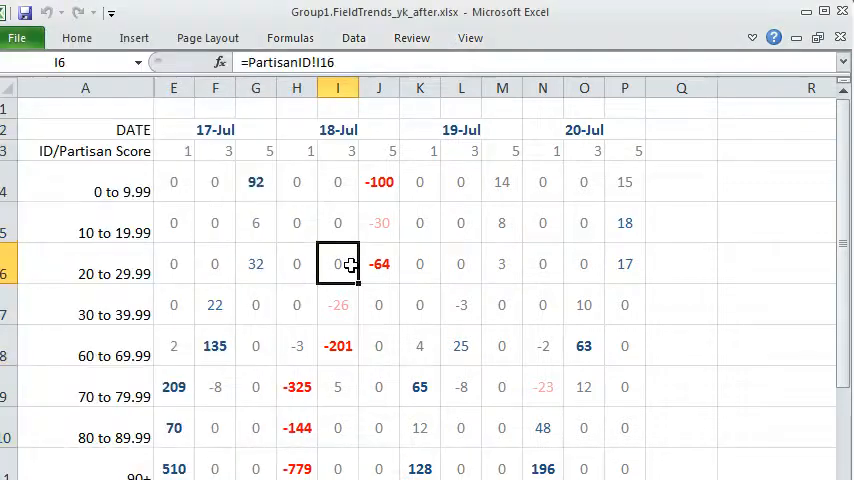
pyautogui.click(256, 88)
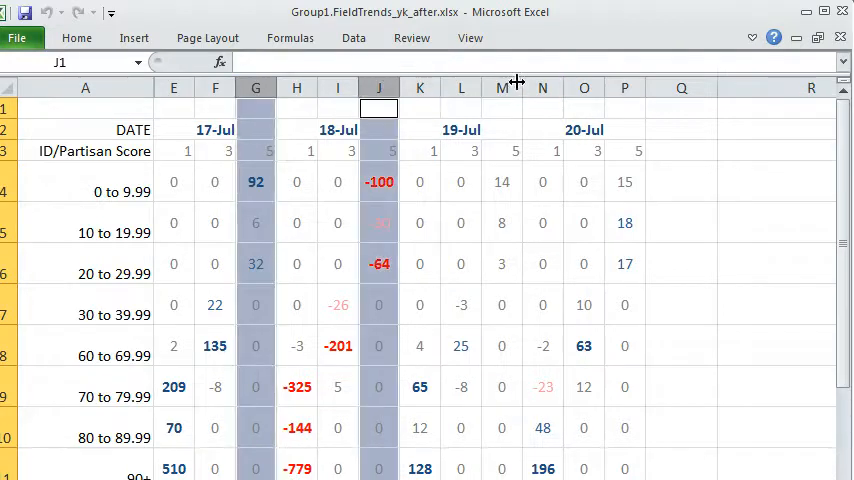
pyautogui.click(624, 108)
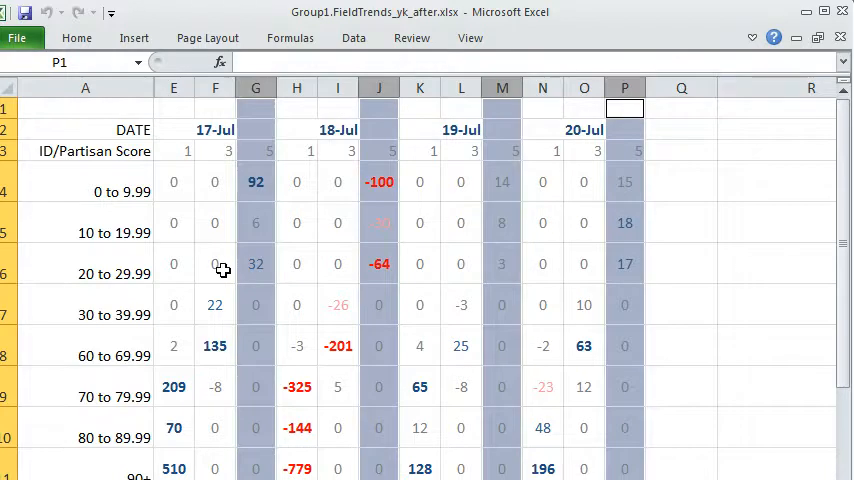
pyautogui.click(76, 36)
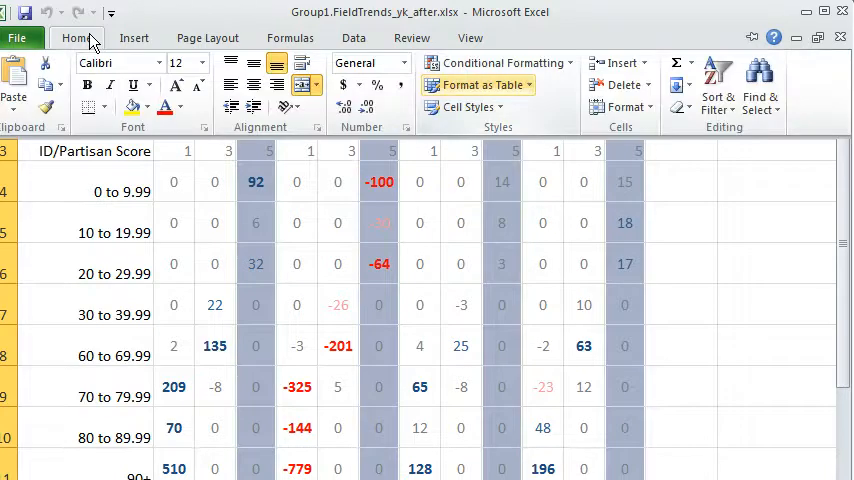
pyautogui.click(498, 62)
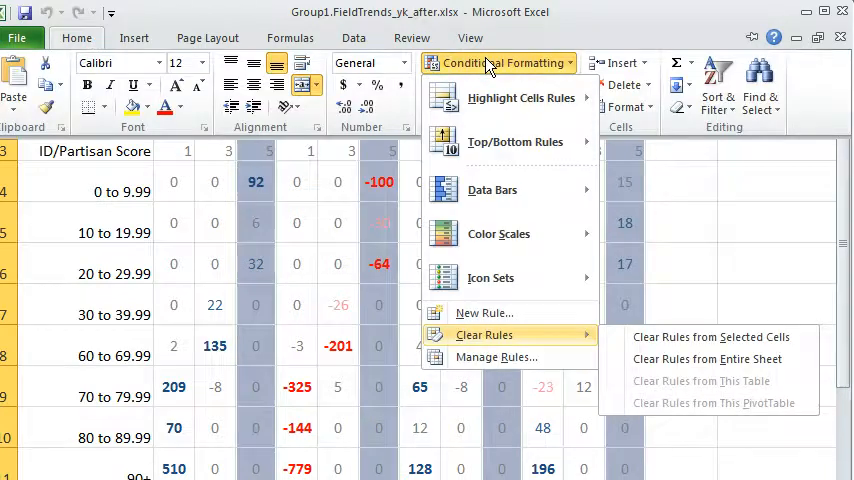
pyautogui.click(496, 356)
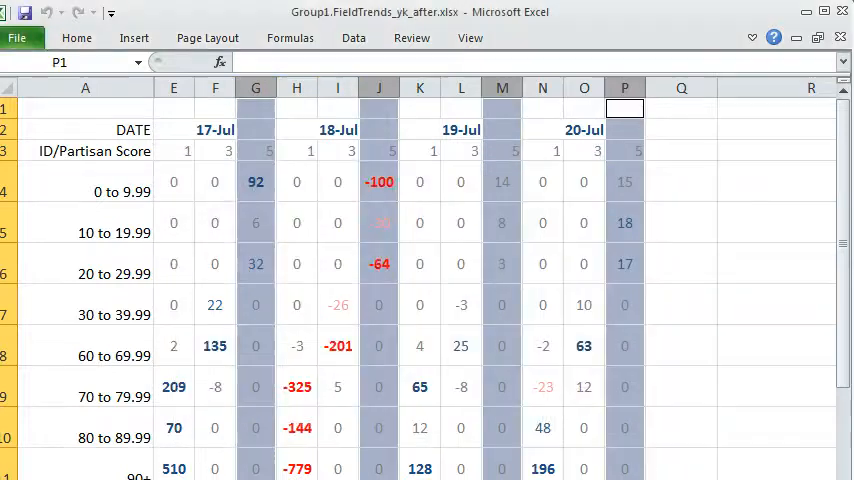
# - Switch to the Step2(wrong) sheet and bring up its conditional formatting options
pyautogui.scroll(-3)
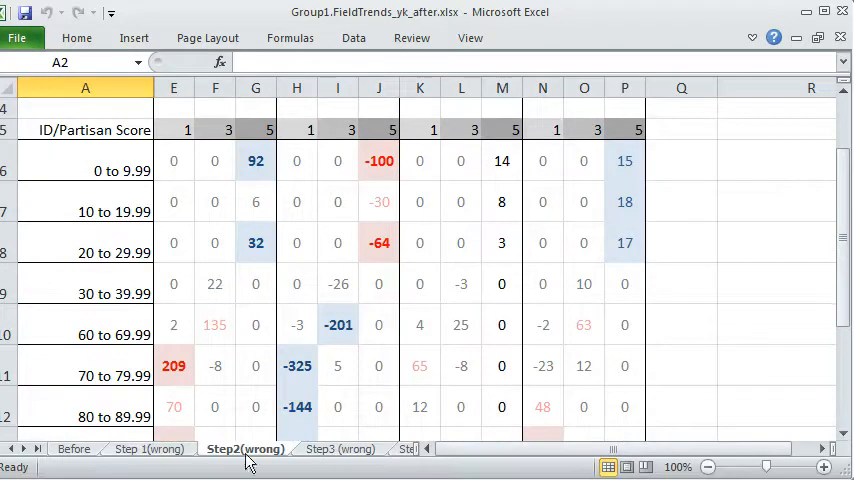
pyautogui.click(256, 324)
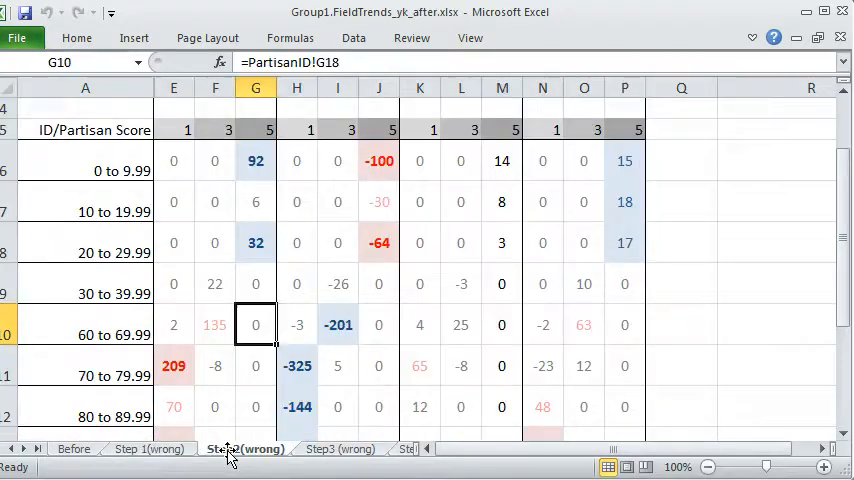
pyautogui.click(352, 36)
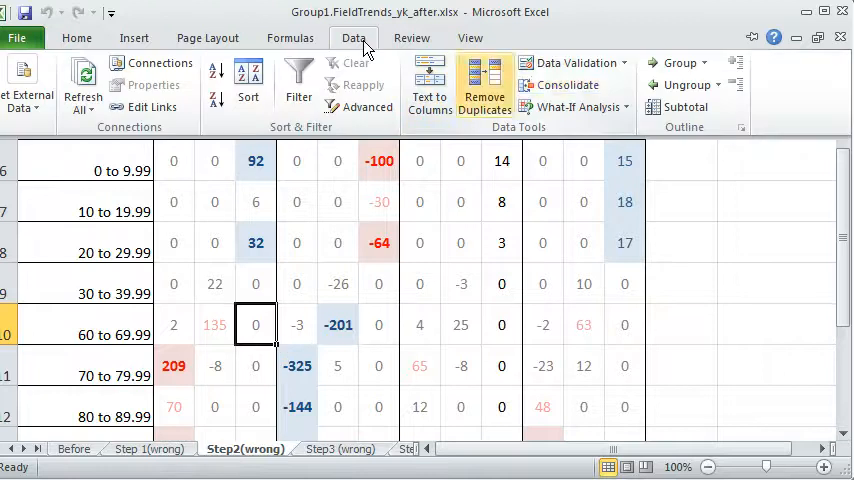
pyautogui.click(76, 36)
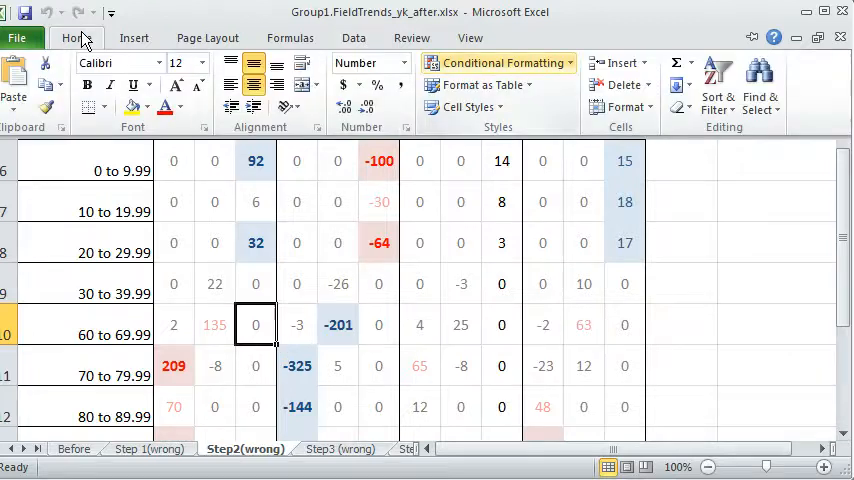
pyautogui.click(498, 62)
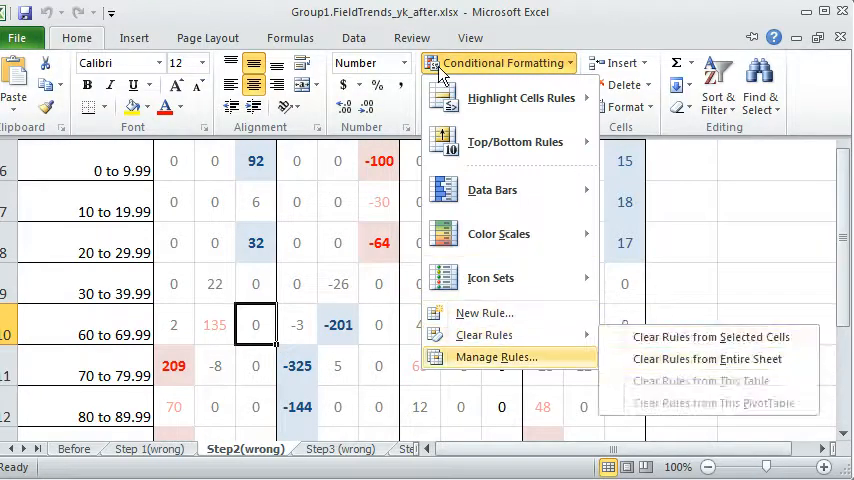
pyautogui.click(496, 356)
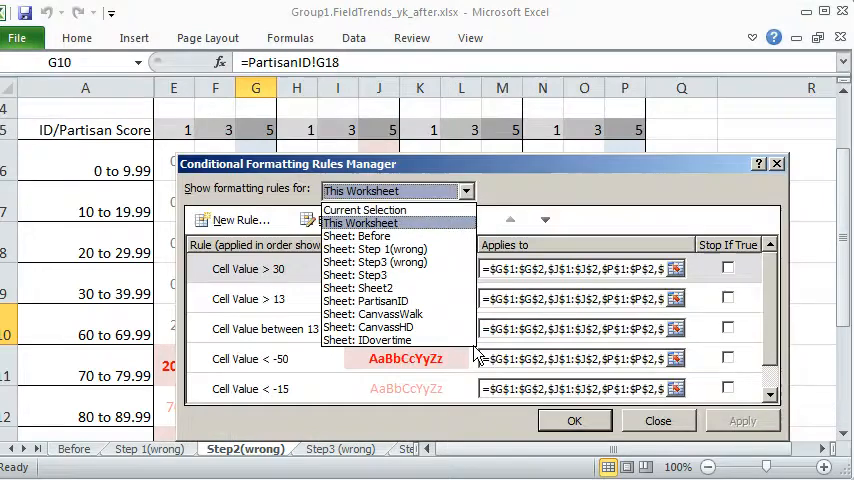
pyautogui.click(360, 222)
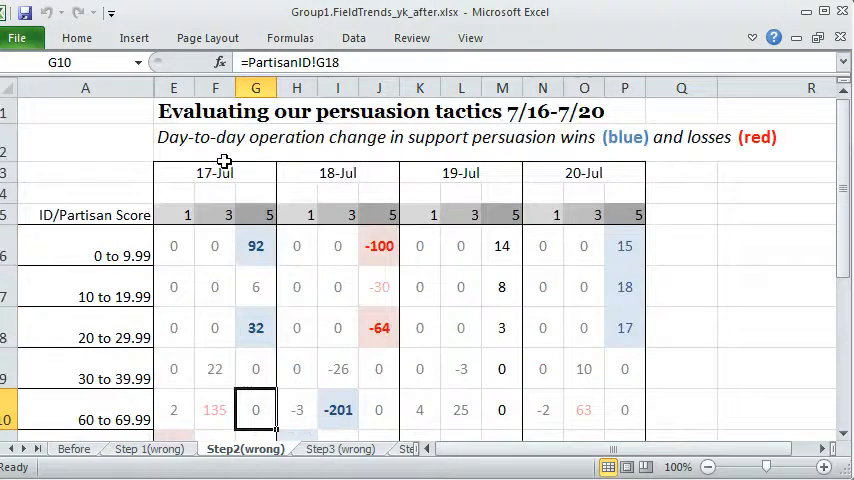
pyautogui.scroll(-3)
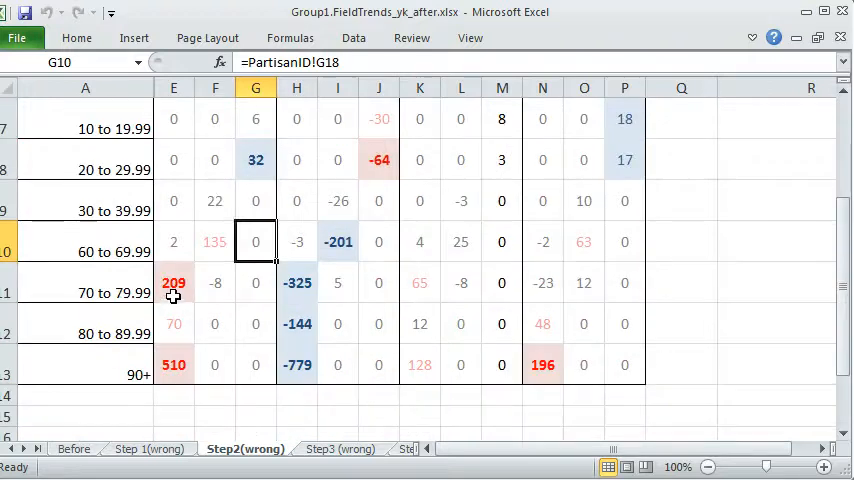
pyautogui.moveTo(172, 284)
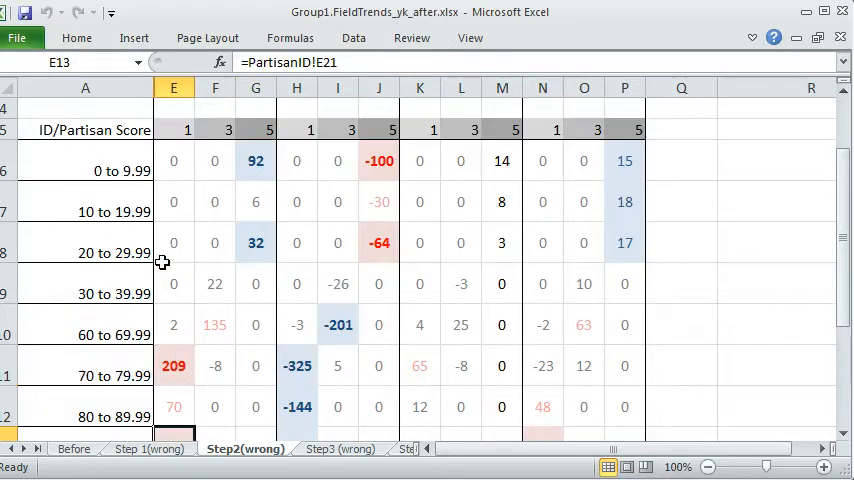
pyautogui.moveTo(276, 256)
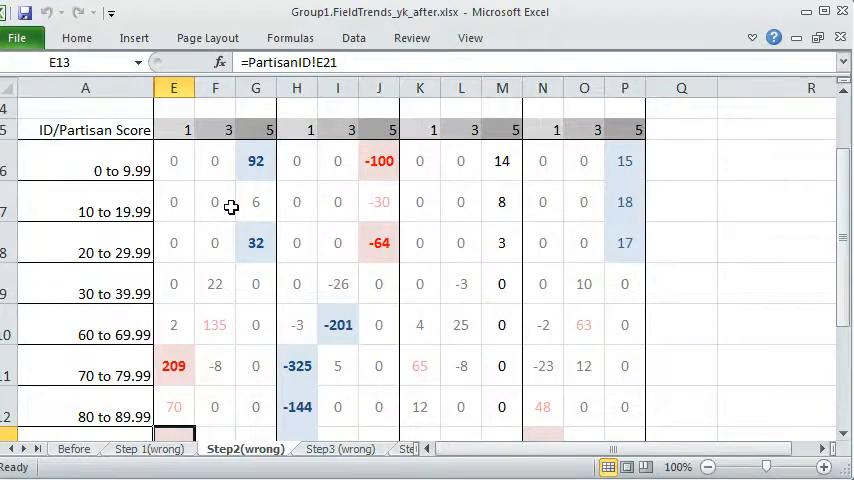
pyautogui.moveTo(80, 148)
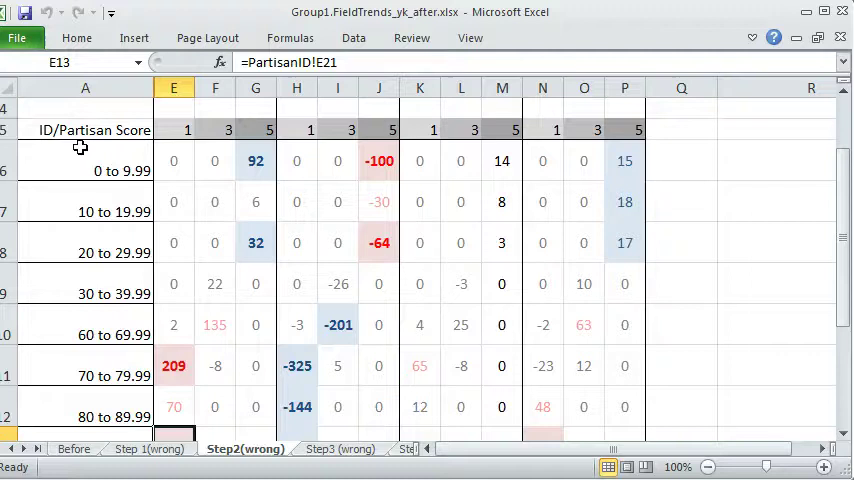
pyautogui.click(84, 170)
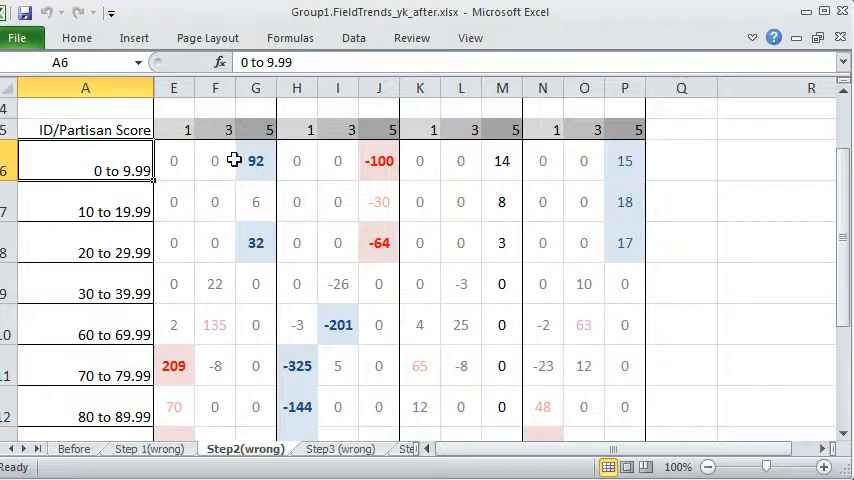
pyautogui.click(256, 160)
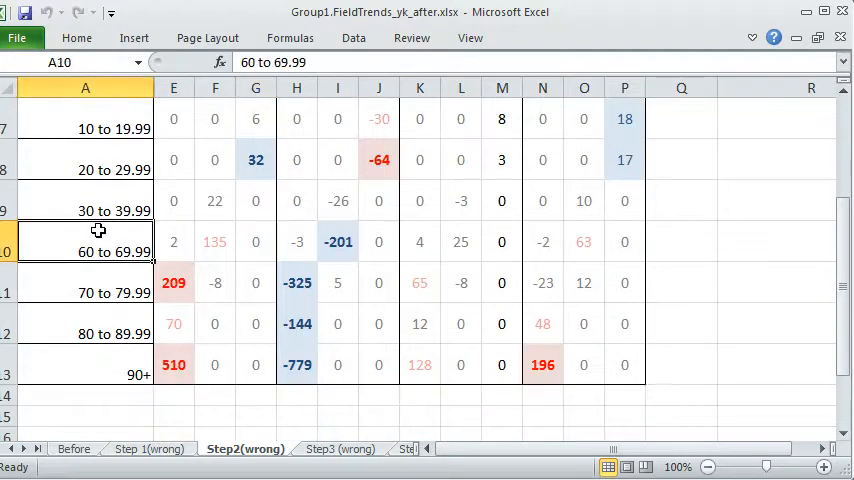
pyautogui.moveTo(264, 248)
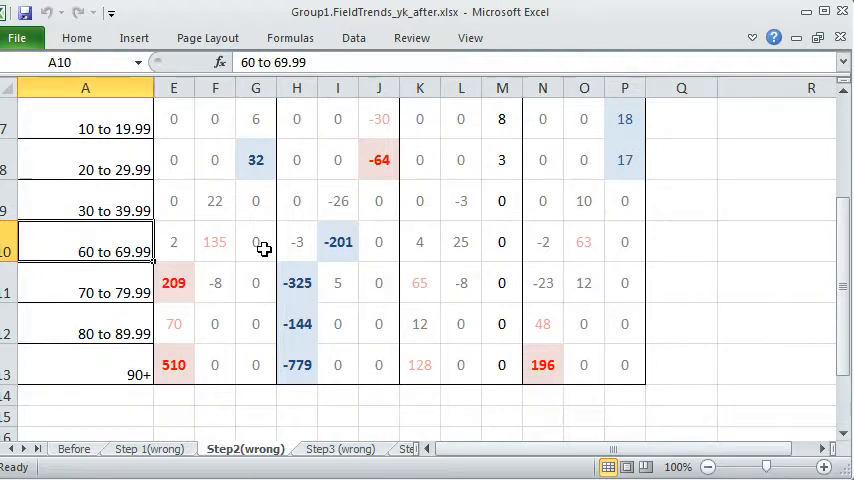
pyautogui.scroll(3)
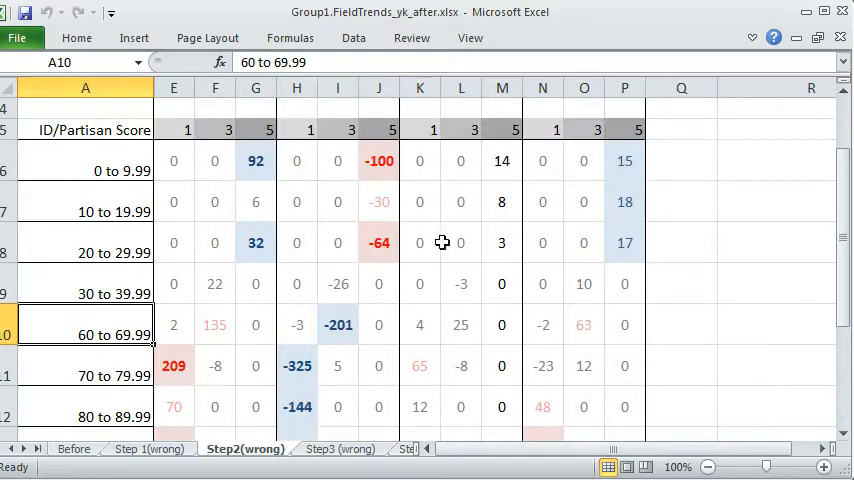
pyautogui.click(624, 160)
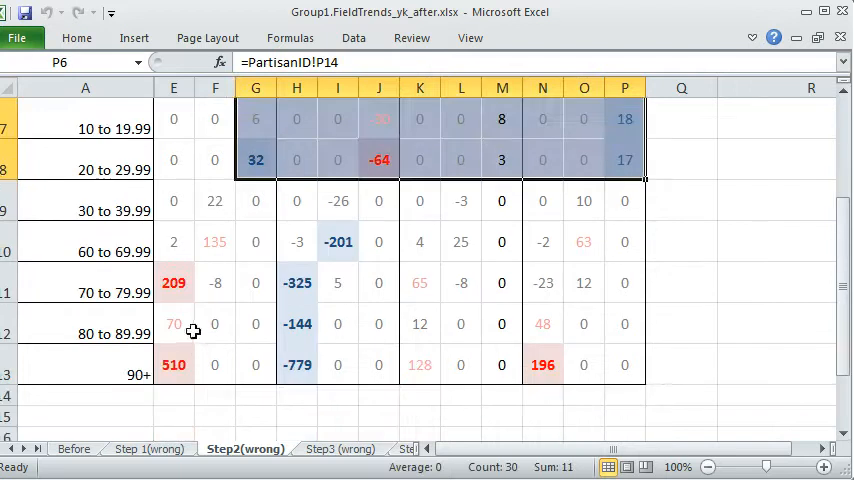
pyautogui.moveTo(172, 282); pyautogui.dragTo(336, 324)
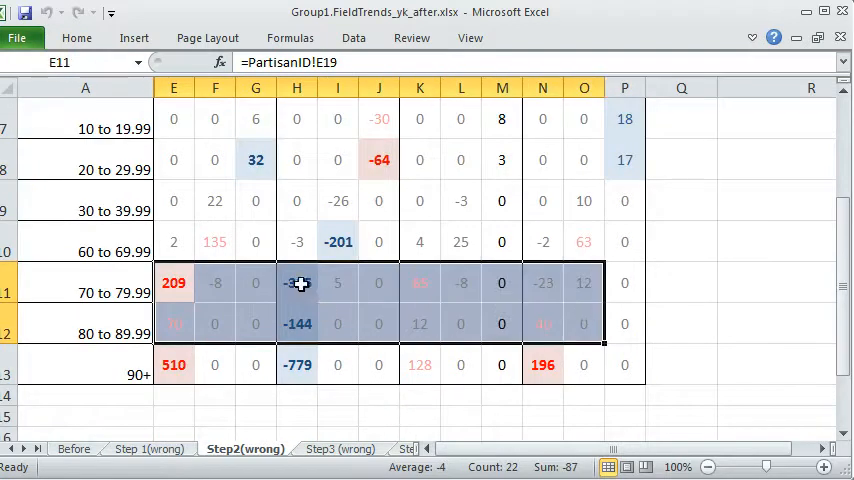
pyautogui.click(296, 284)
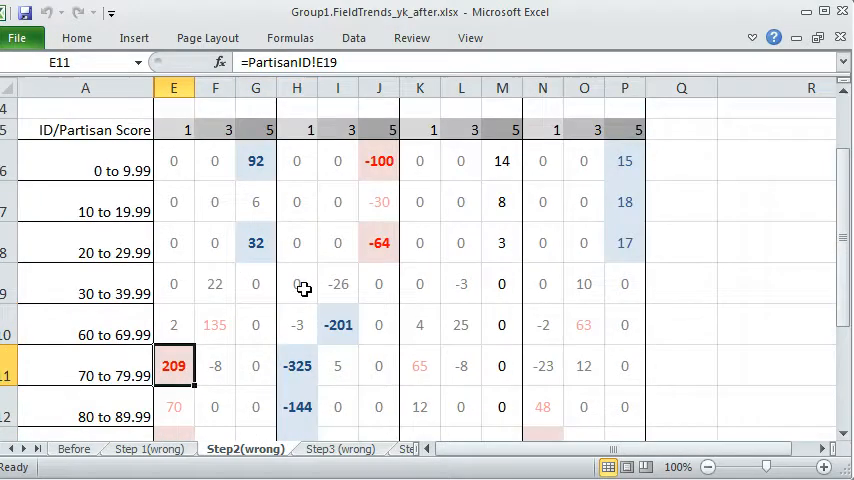
pyautogui.click(296, 364)
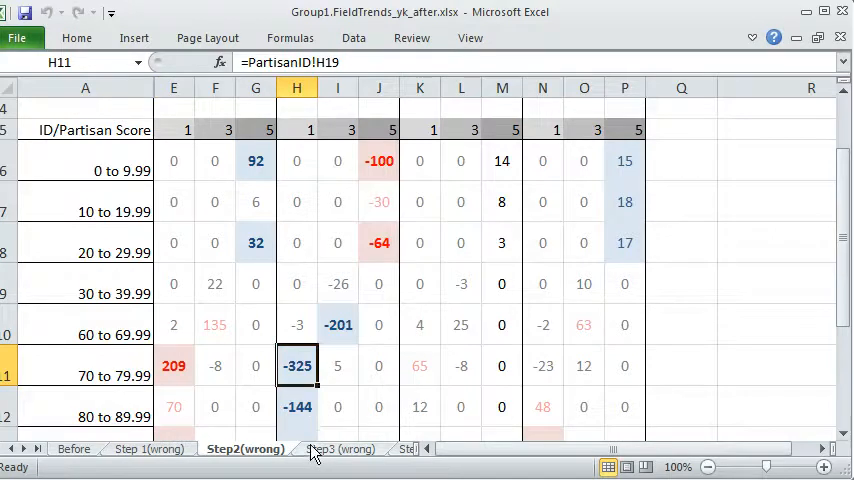
# - Show the Step3 (wrong) sheet and select the red circle callout around the column P zeros
pyautogui.click(340, 448)
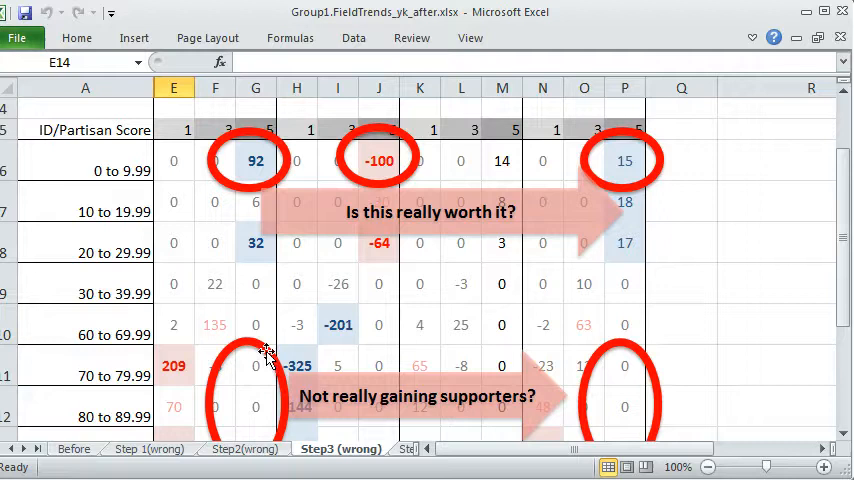
pyautogui.moveTo(230, 190)
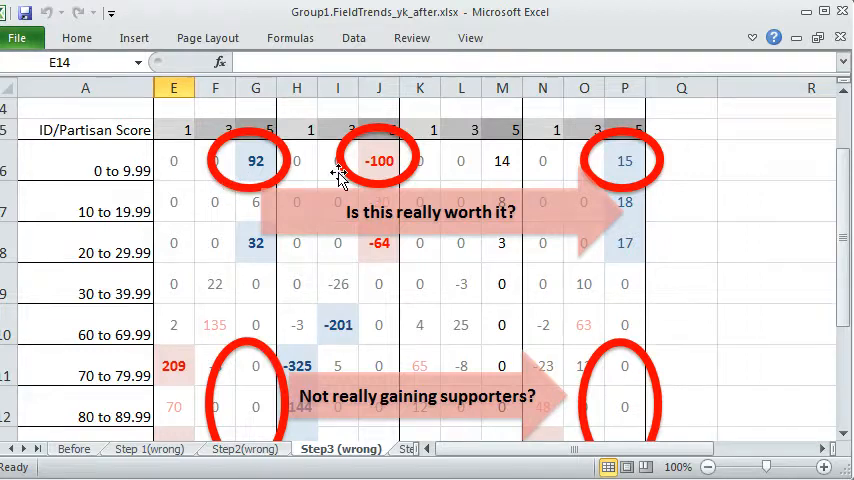
pyautogui.scroll(-3)
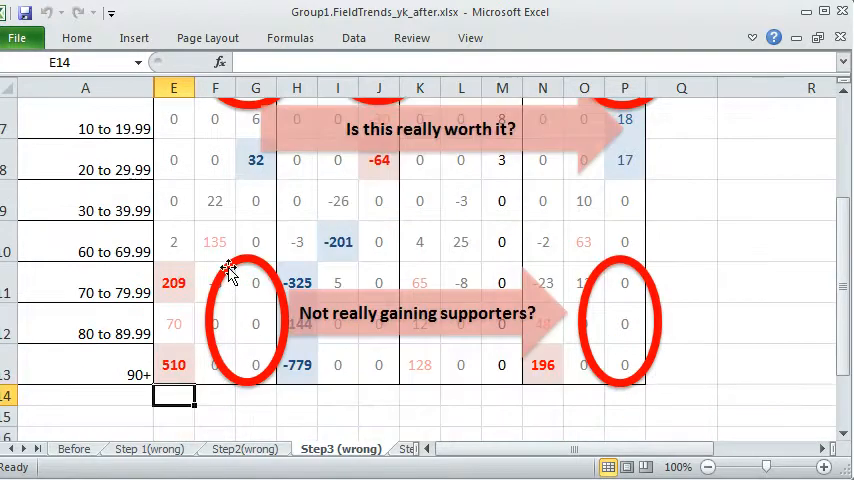
pyautogui.click(624, 322)
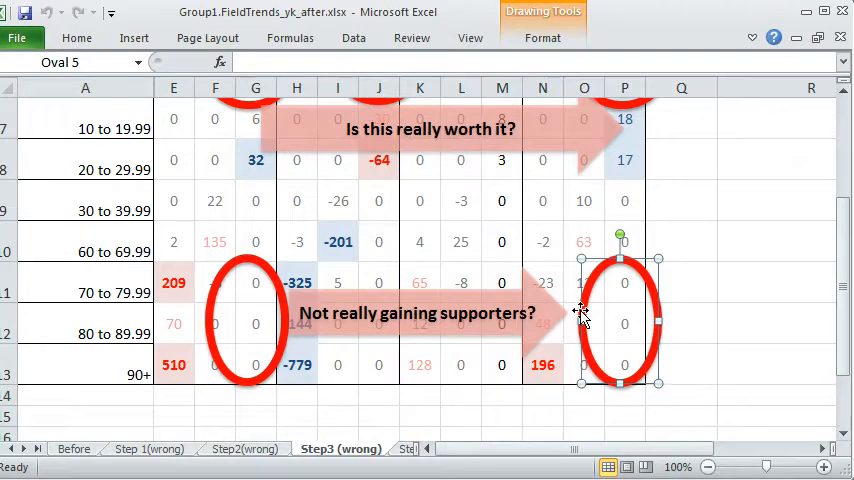
pyautogui.moveTo(242, 262)
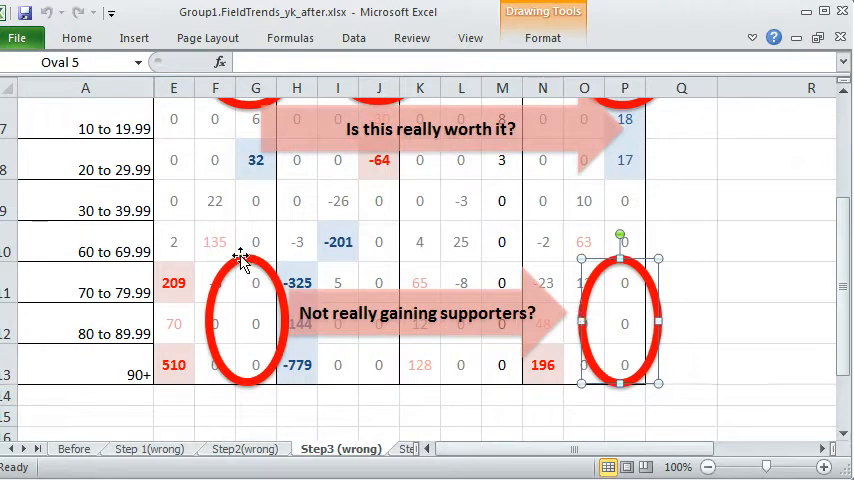
pyautogui.scroll(3)
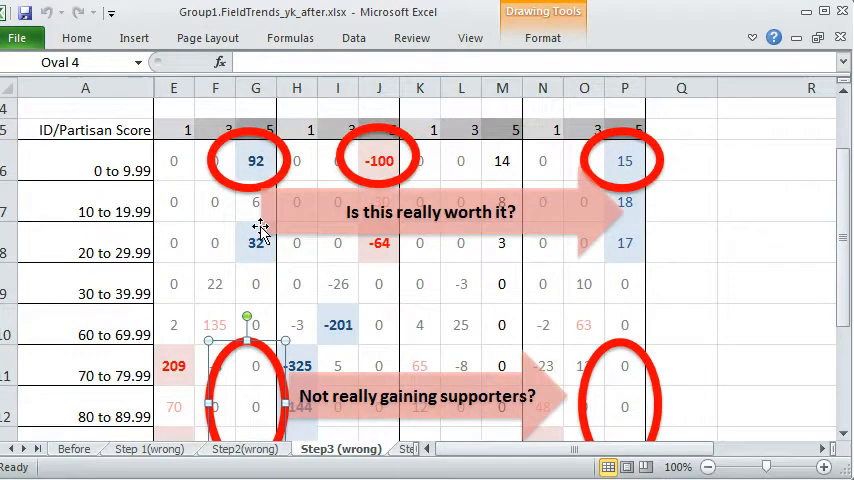
pyautogui.scroll(-3)
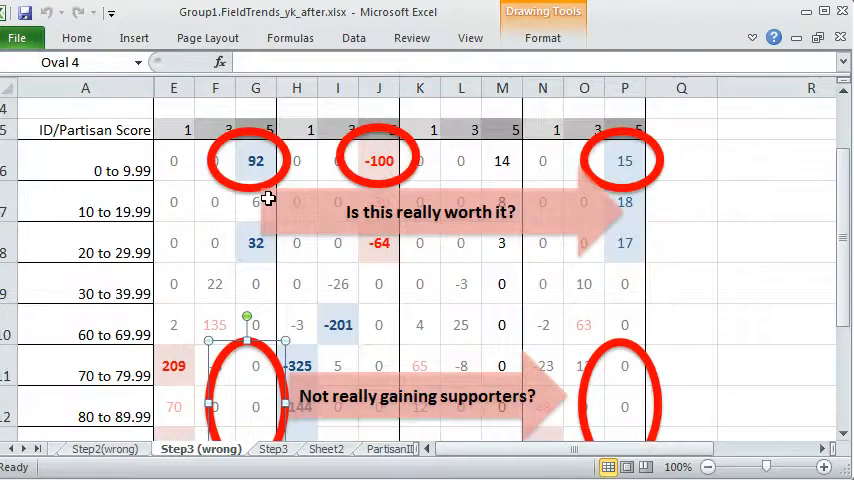
pyautogui.moveTo(262, 464)
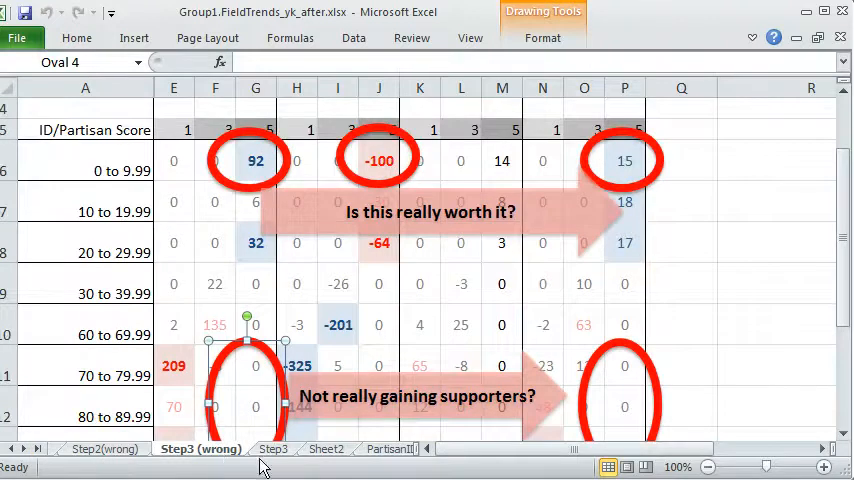
# - Show the Step3 sheet, review its conditional formatting rules and close them unchanged
pyautogui.click(172, 130)
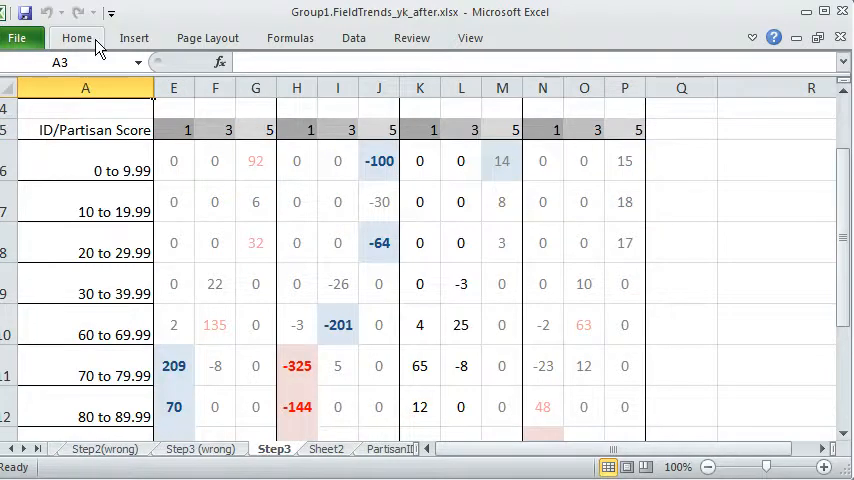
pyautogui.click(76, 38)
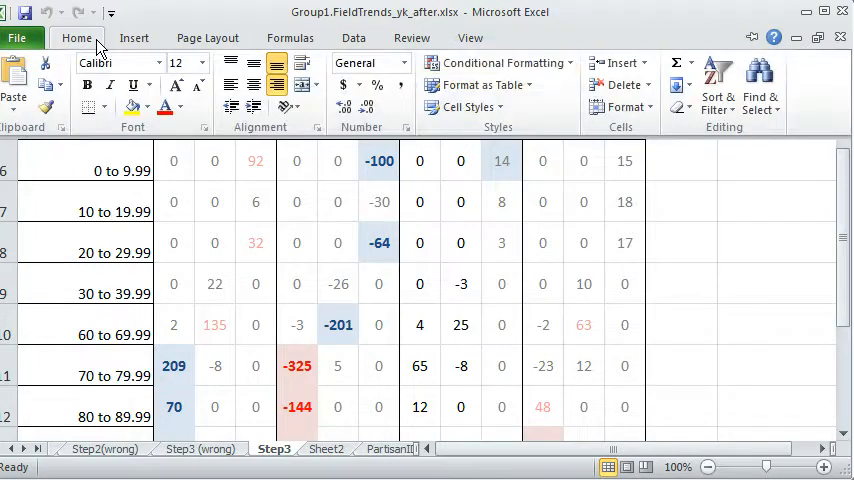
pyautogui.click(498, 62)
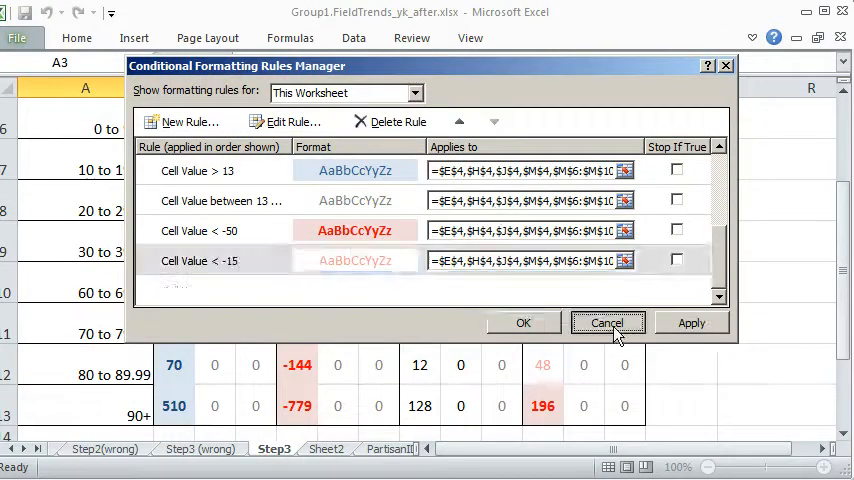
pyautogui.click(606, 322)
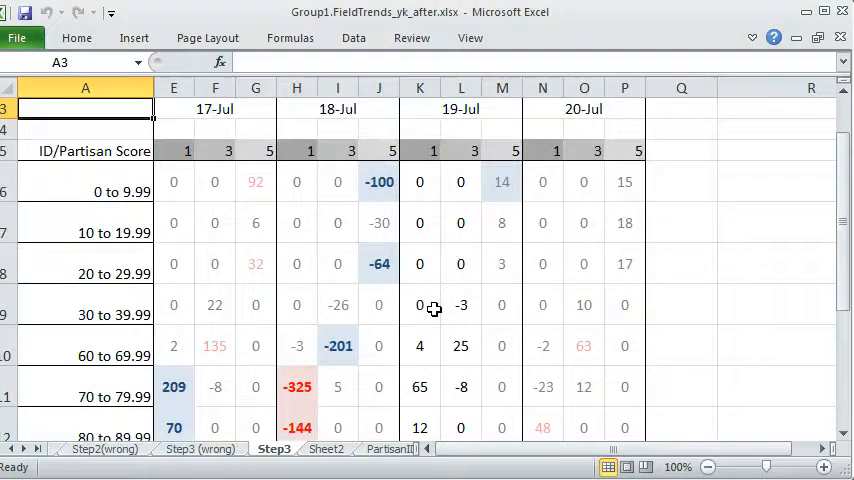
pyautogui.moveTo(432, 308)
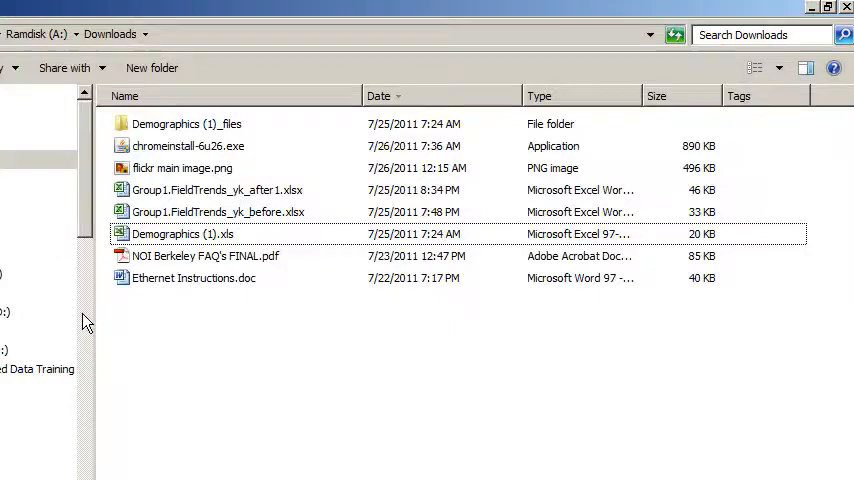
# - Open Group1.FieldTrends.xlsx from the Reviewed folder and show its partisan model chart sheet
pyautogui.scroll(-3)
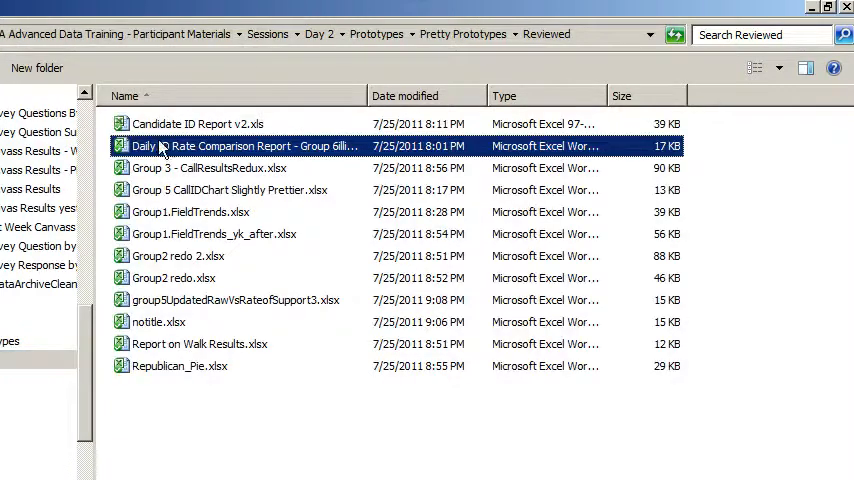
pyautogui.click(212, 232)
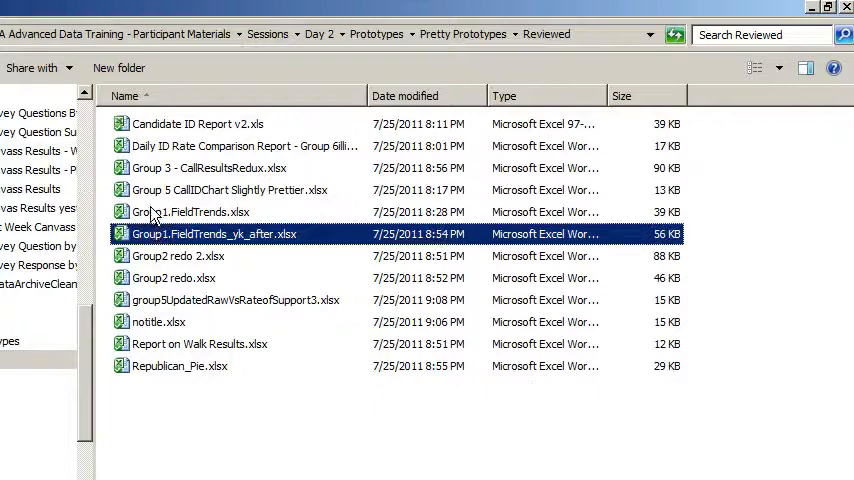
pyautogui.doubleClick(212, 232)
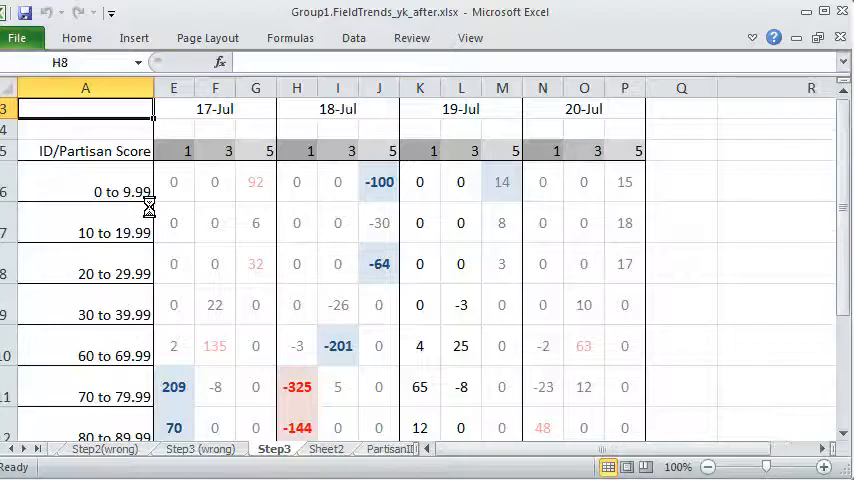
pyautogui.click(84, 448)
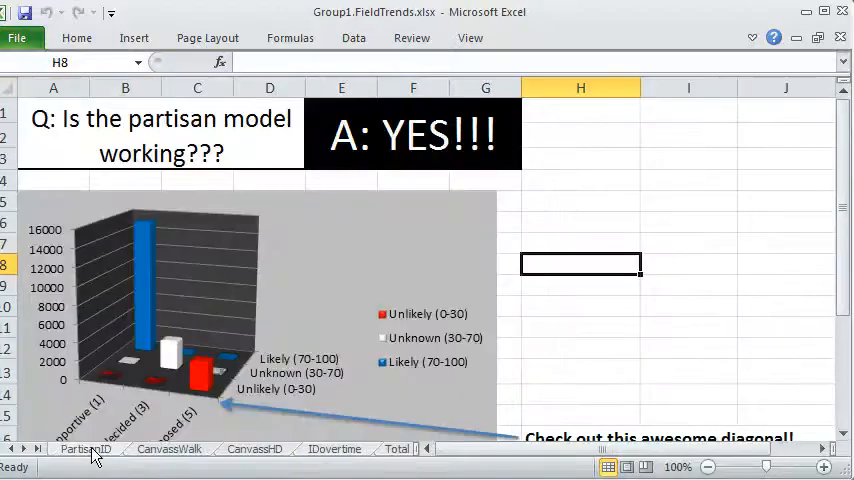